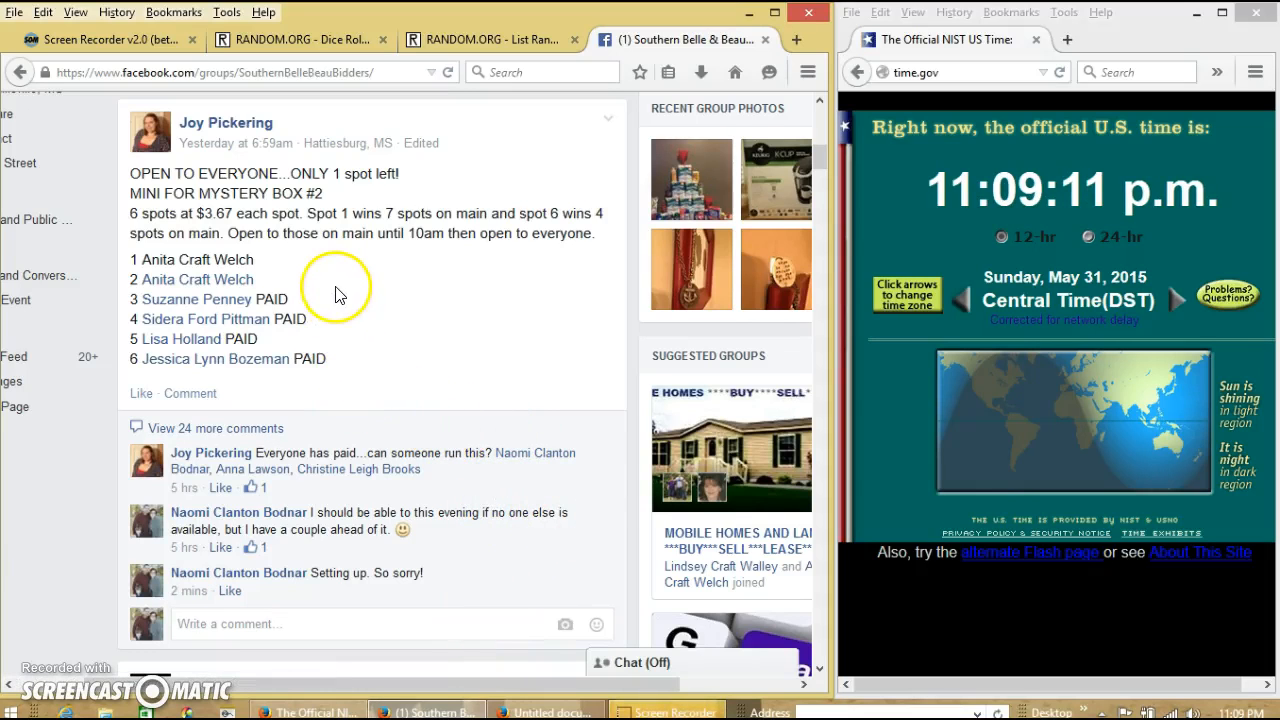
{"action": "mouse_move", "coordinate": [170, 220]}
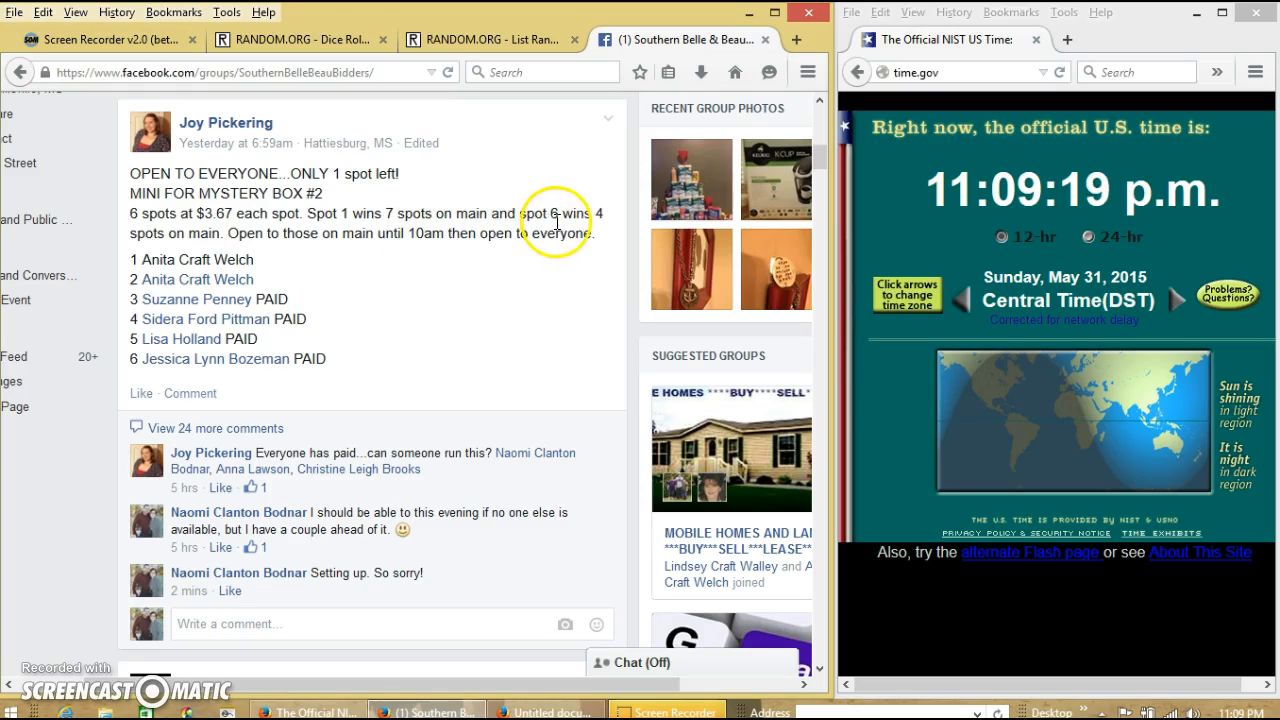
{"action": "mouse_move", "coordinate": [136, 260]}
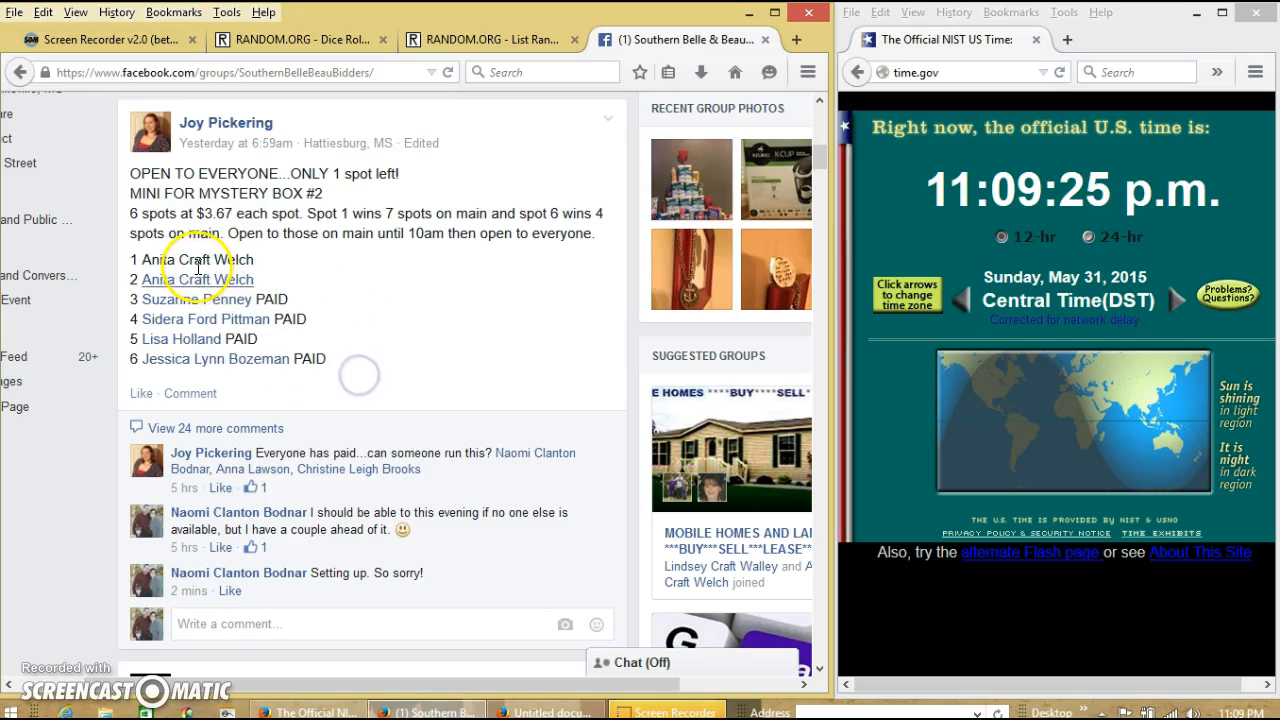
{"action": "mouse_move", "coordinate": [452, 296]}
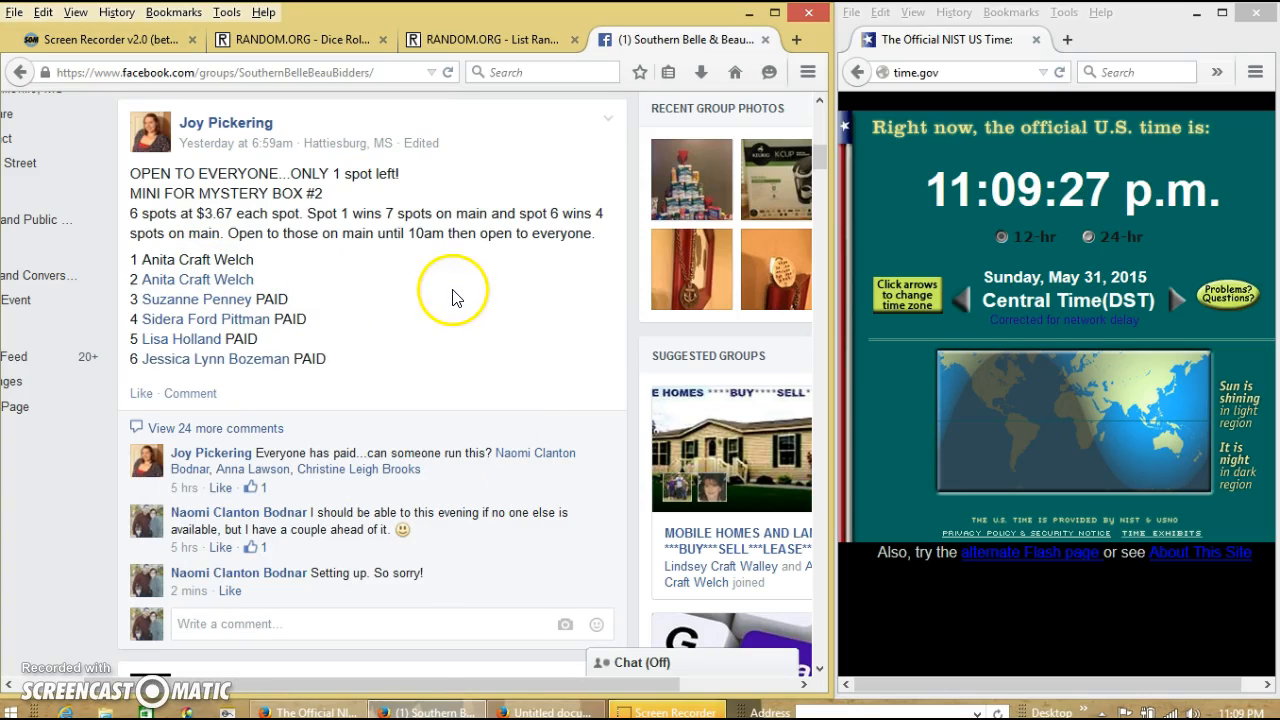
{"action": "mouse_move", "coordinate": [396, 362]}
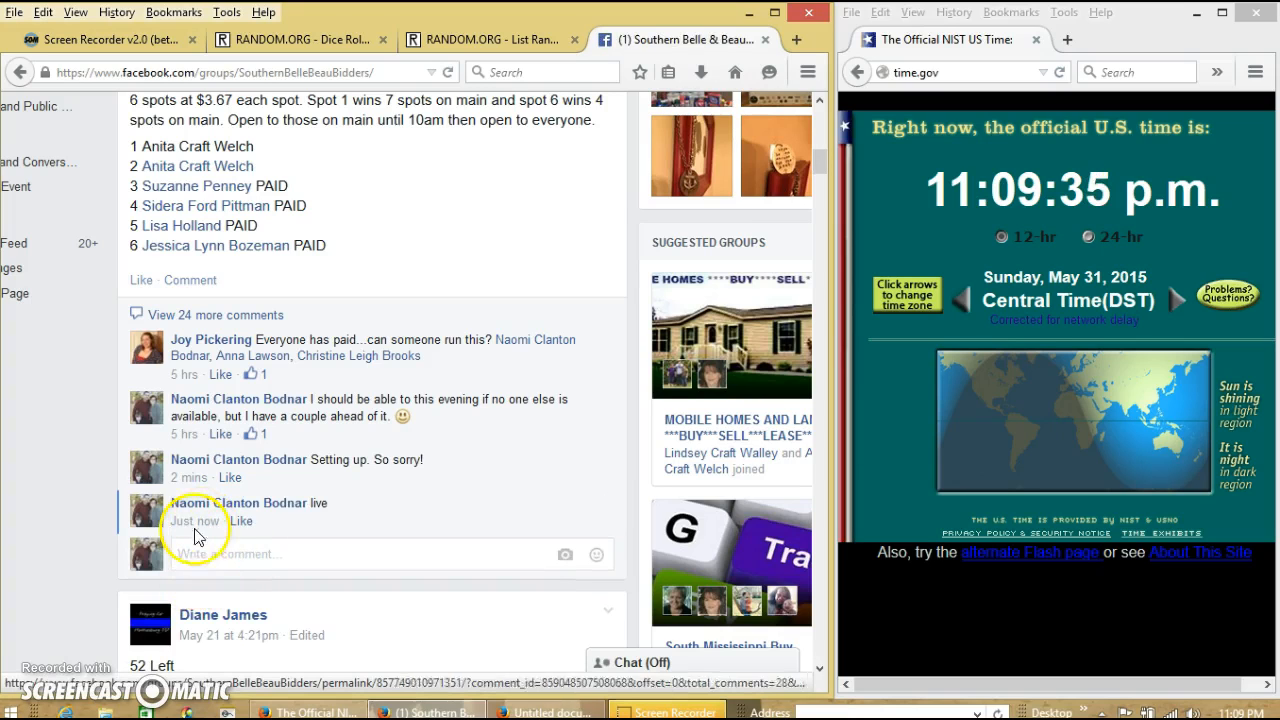
{"action": "mouse_move", "coordinate": [196, 520]}
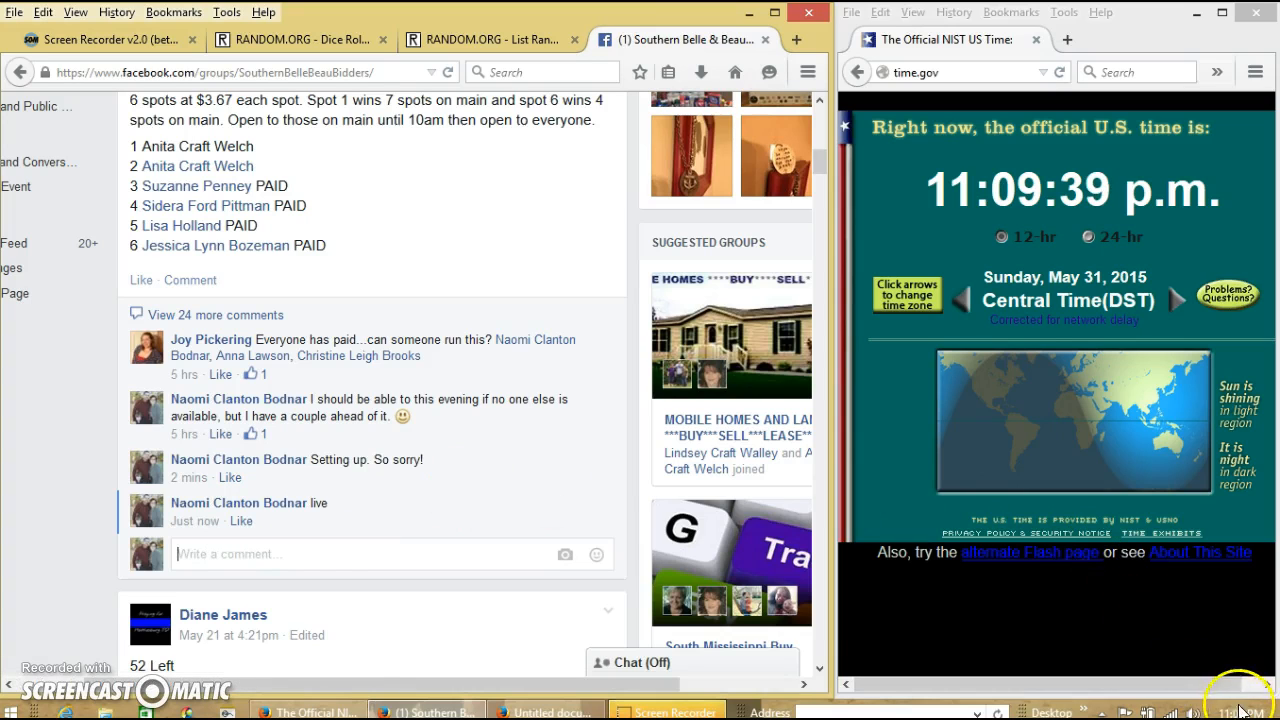
Step: Check the taskbar clock, then bring up the RANDOM.ORG List Randomizer with the six spot names
{"action": "left_click", "coordinate": [1230, 712]}
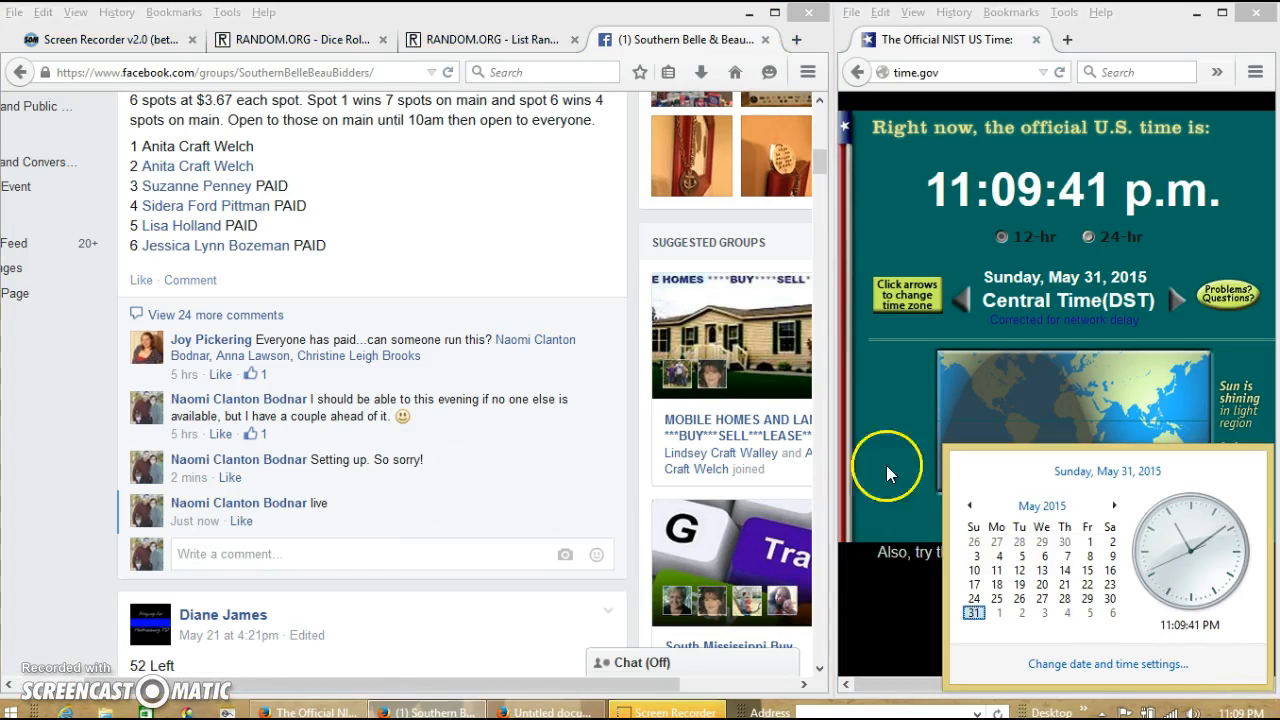
{"action": "left_click", "coordinate": [480, 40]}
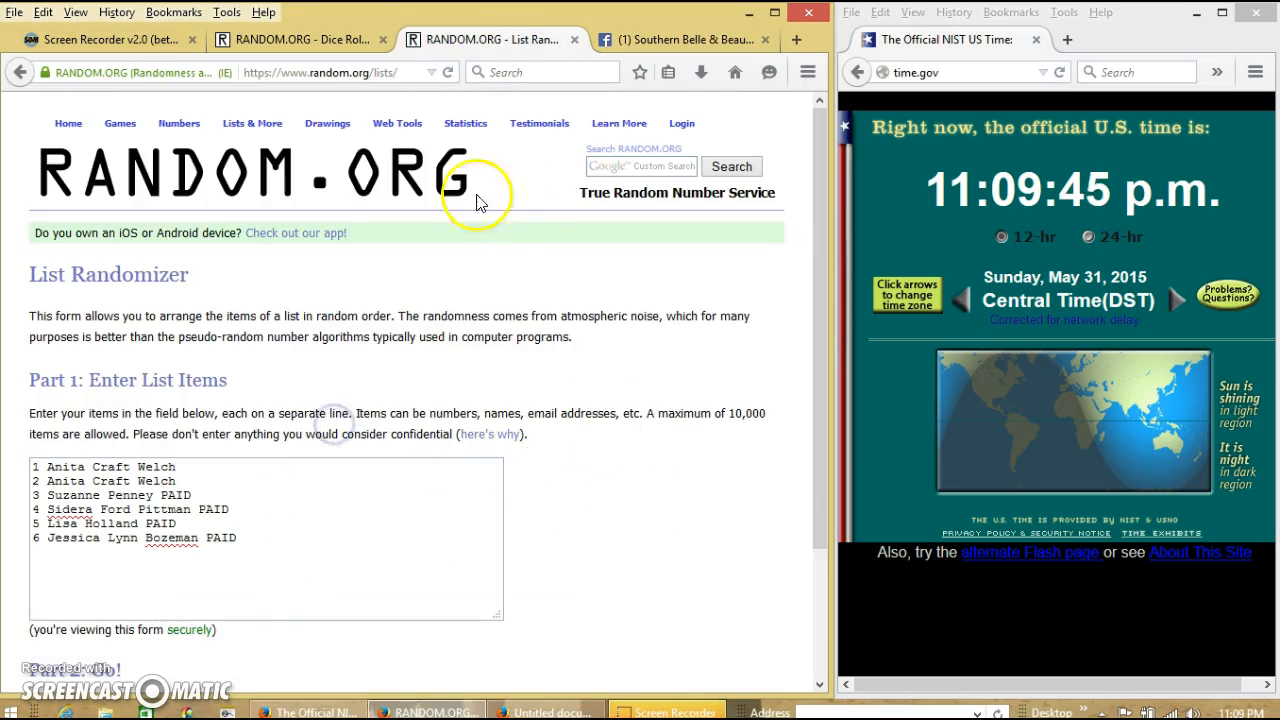
Step: Roll two dice in the Dice Roller (five and three), then return to the six-name list randomizer
{"action": "left_click", "coordinate": [290, 40]}
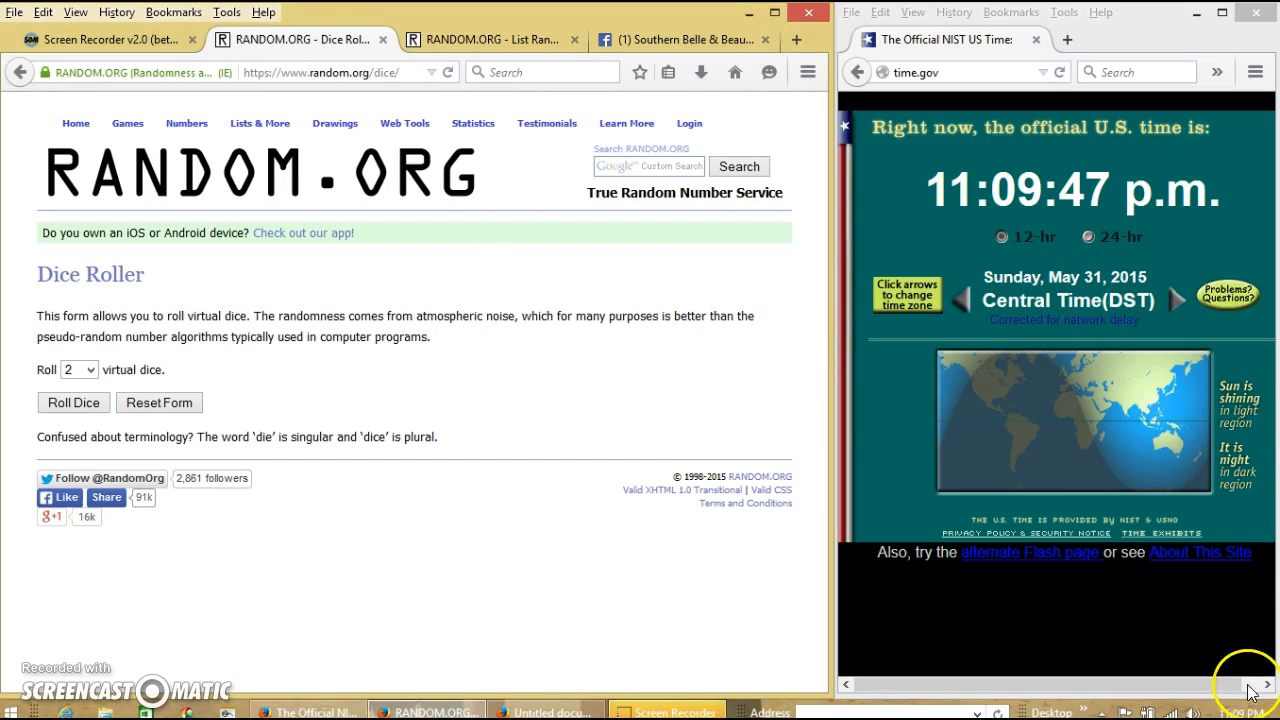
{"action": "left_click", "coordinate": [1244, 710]}
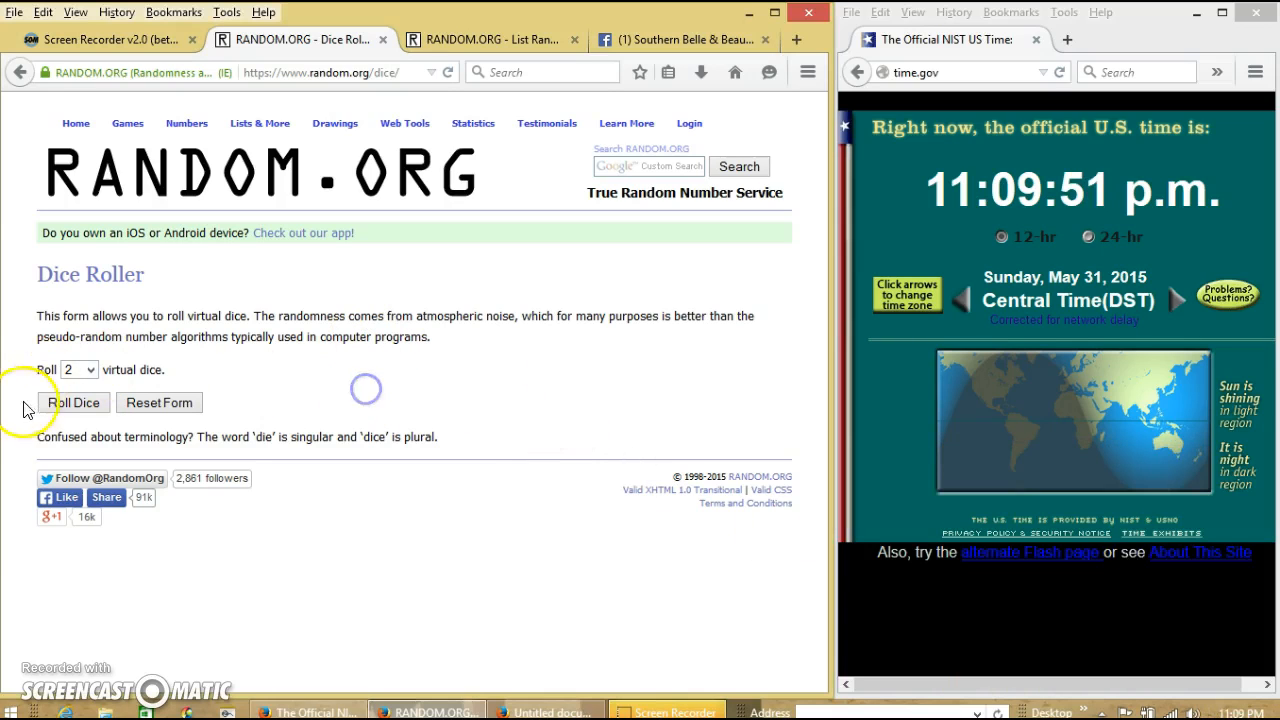
{"action": "left_click", "coordinate": [72, 402]}
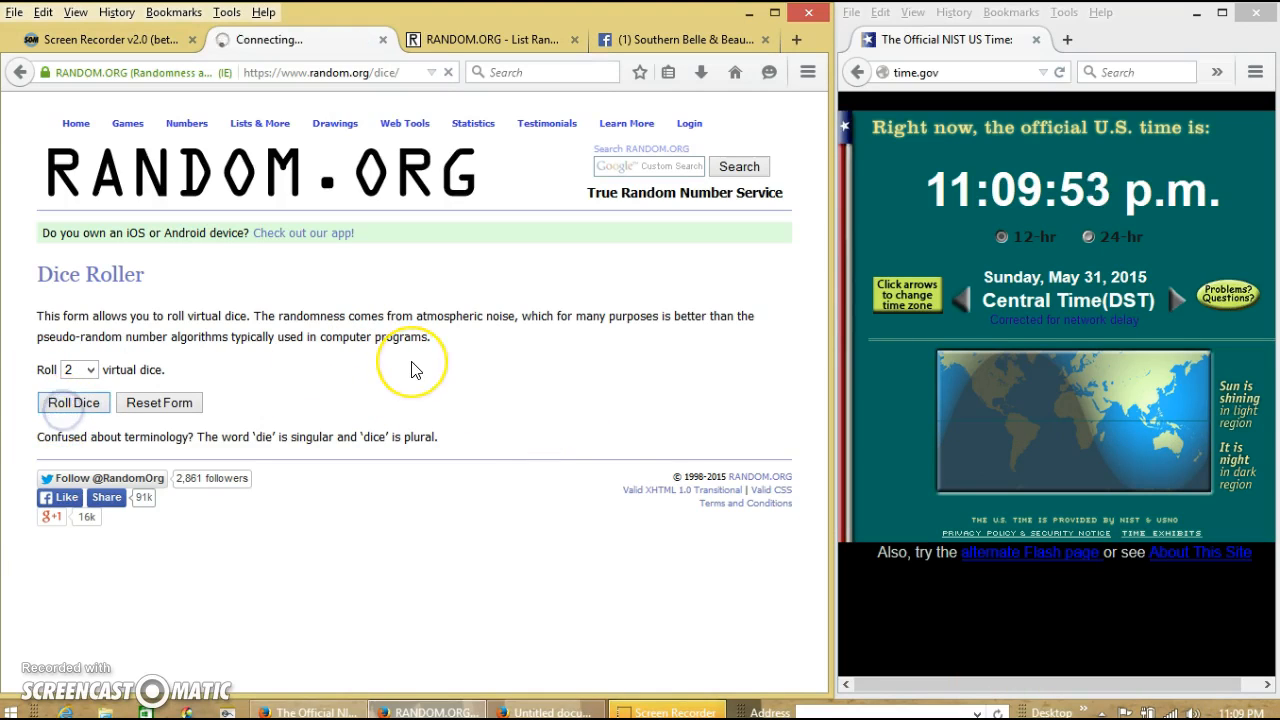
{"action": "left_click", "coordinate": [72, 402]}
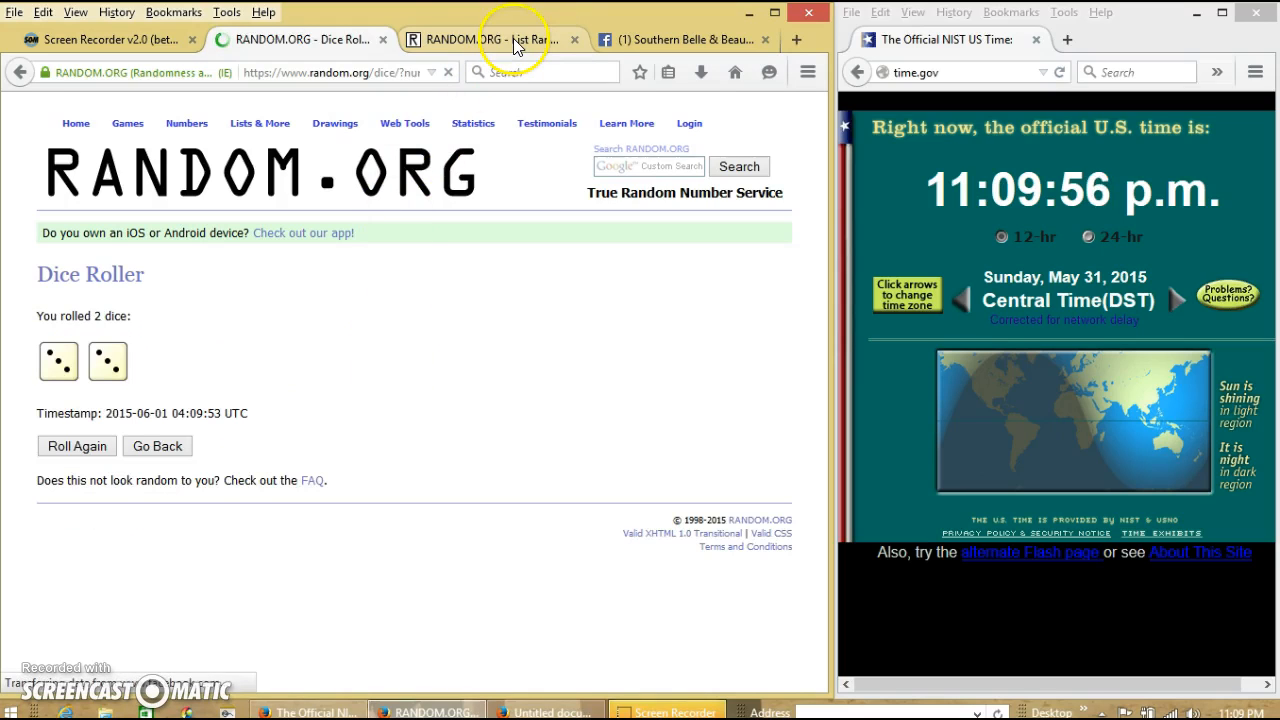
{"action": "left_click", "coordinate": [490, 40]}
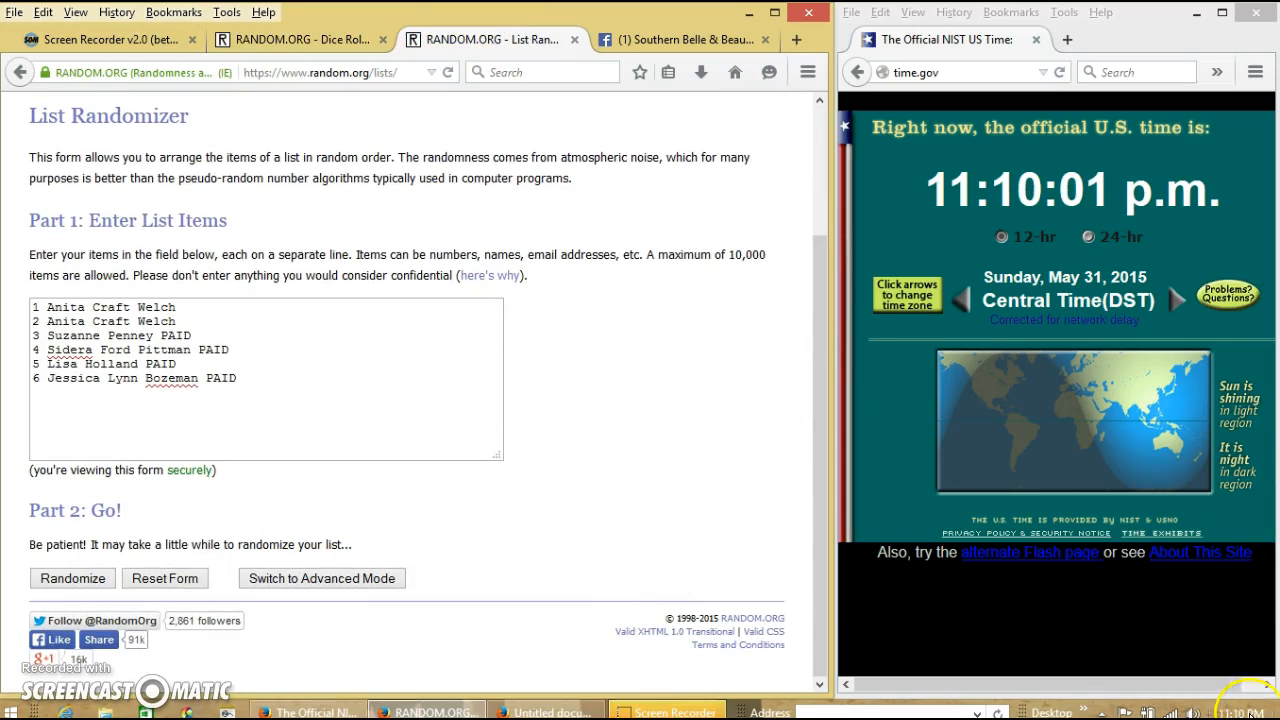
Step: Randomize the six-name spot list for the first couple of shuffles
{"action": "left_click", "coordinate": [1228, 712]}
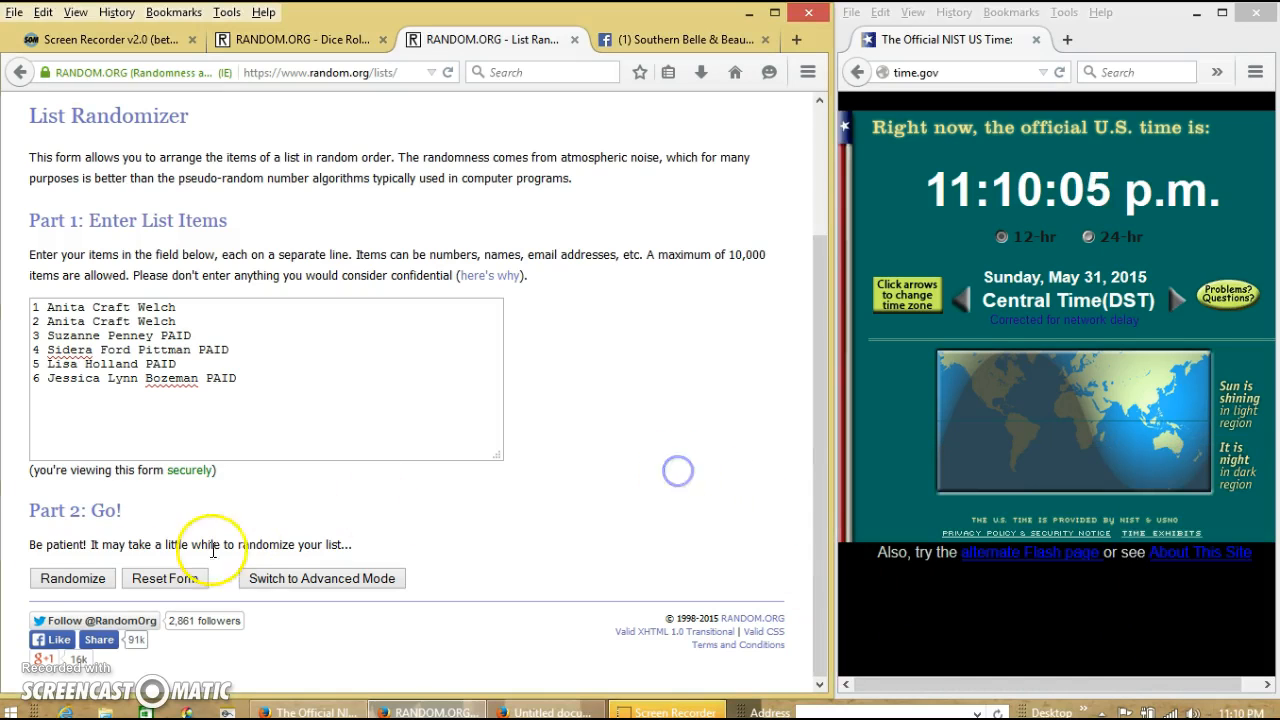
{"action": "left_click", "coordinate": [72, 578]}
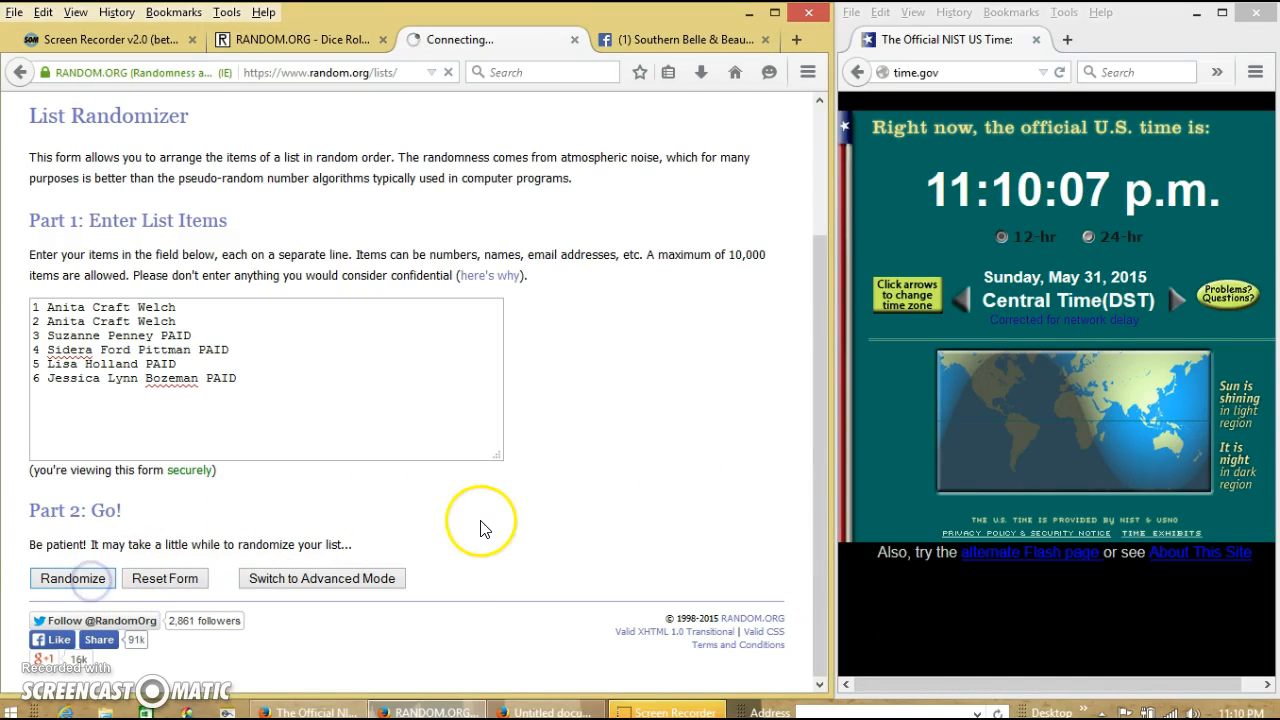
{"action": "left_click", "coordinate": [72, 578]}
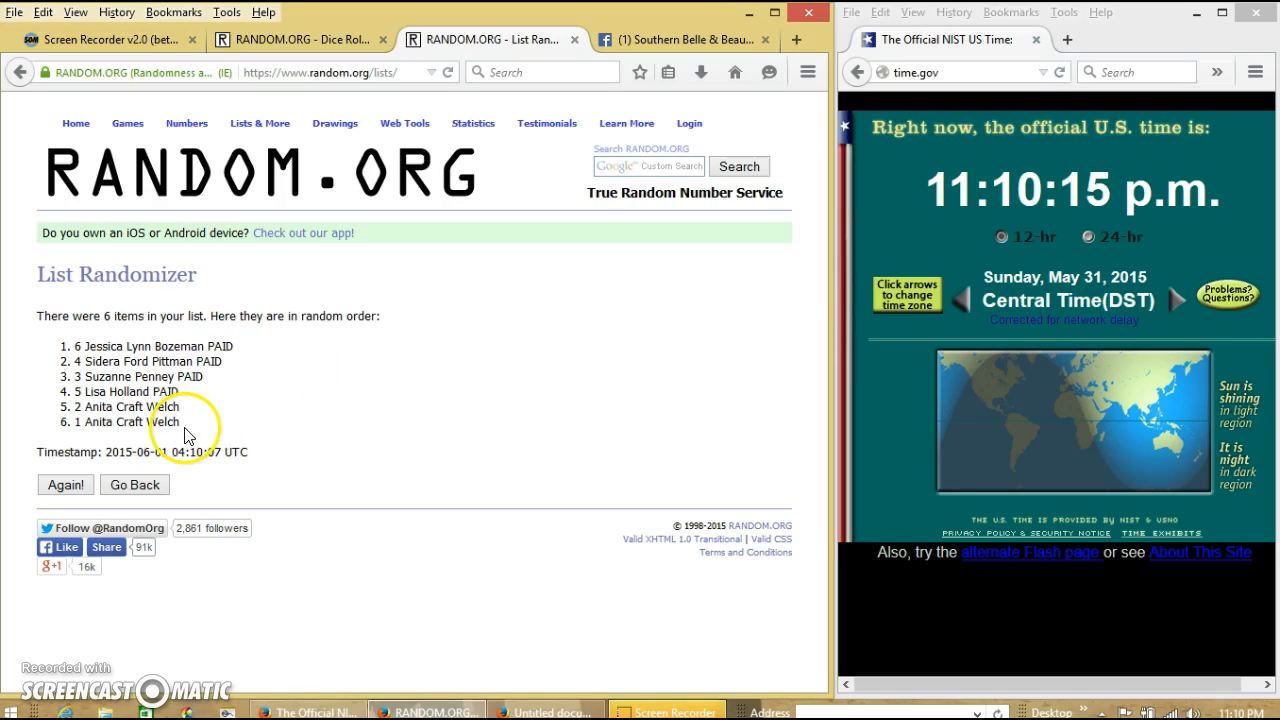
{"action": "left_click", "coordinate": [290, 40]}
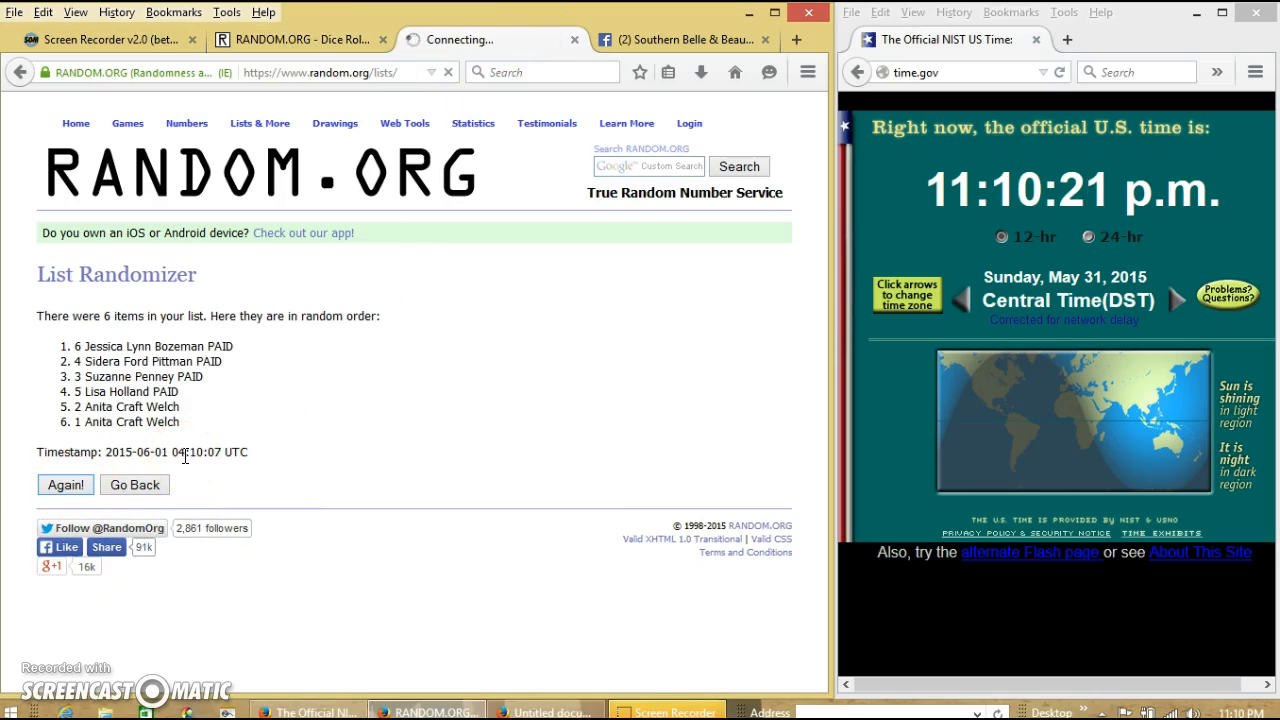
{"action": "left_click", "coordinate": [64, 484]}
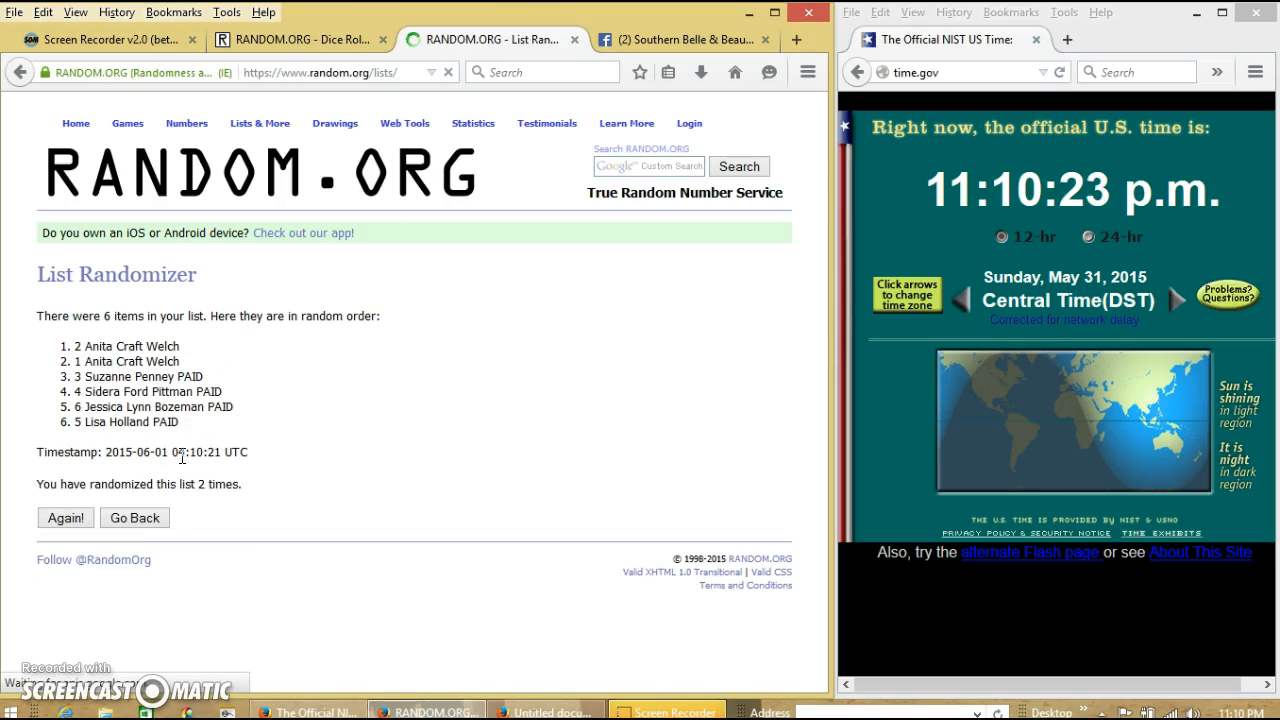
{"action": "left_click", "coordinate": [64, 516]}
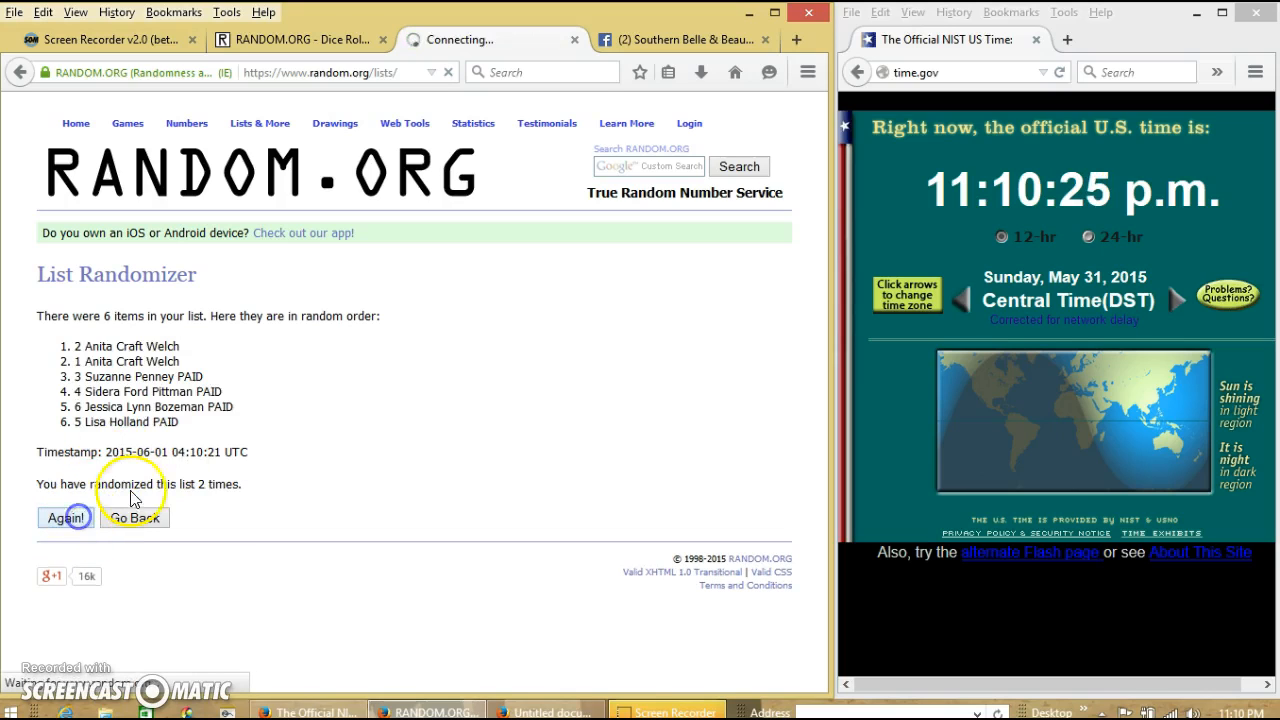
{"action": "left_click", "coordinate": [64, 516]}
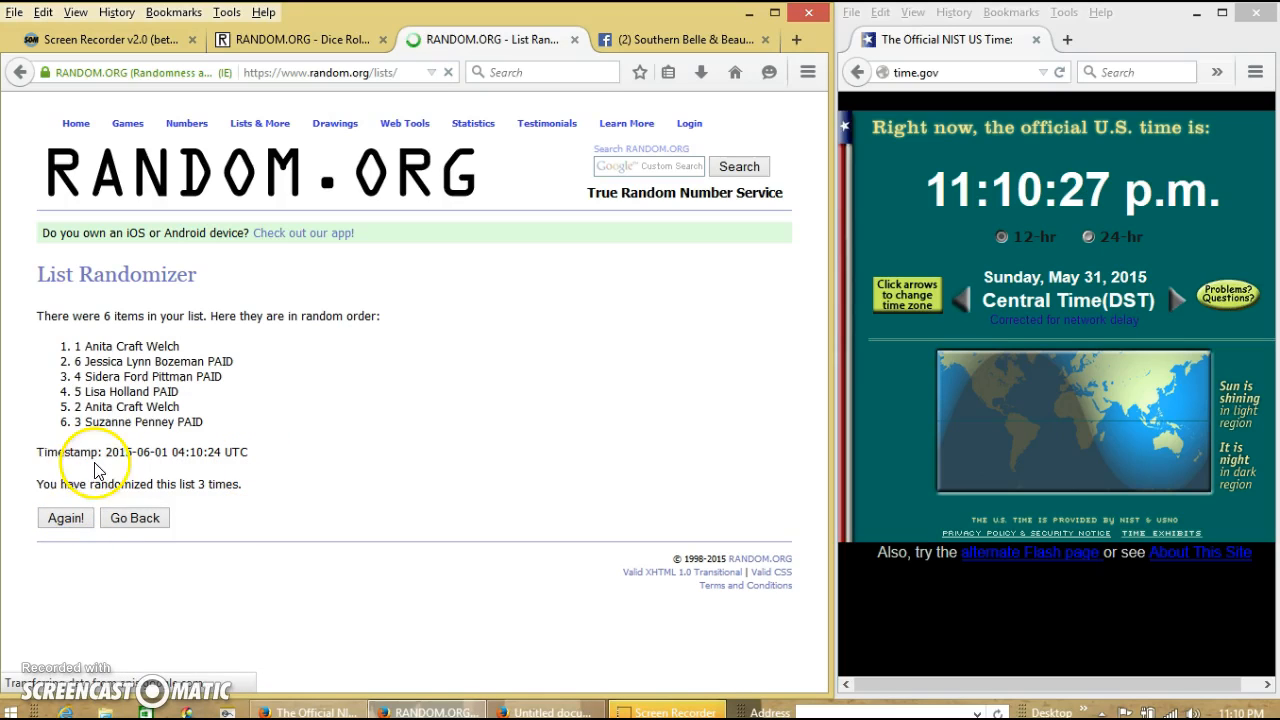
{"action": "left_click", "coordinate": [64, 516]}
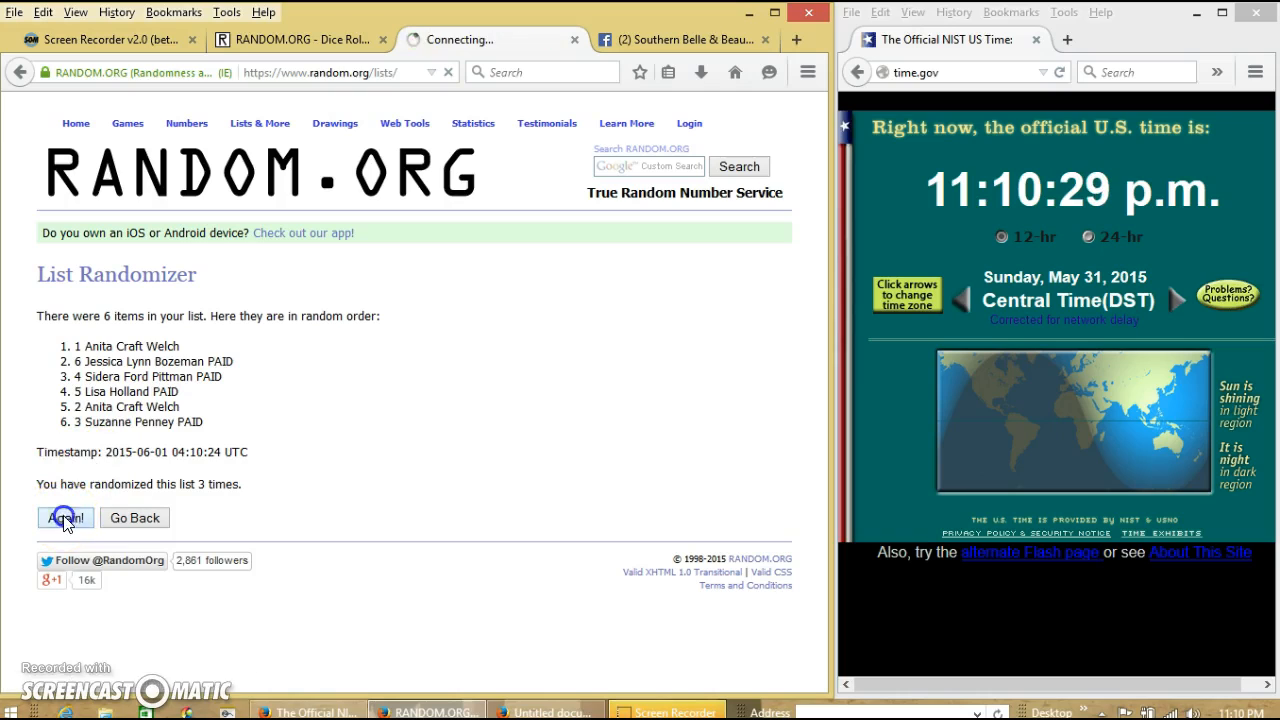
{"action": "left_click", "coordinate": [64, 516]}
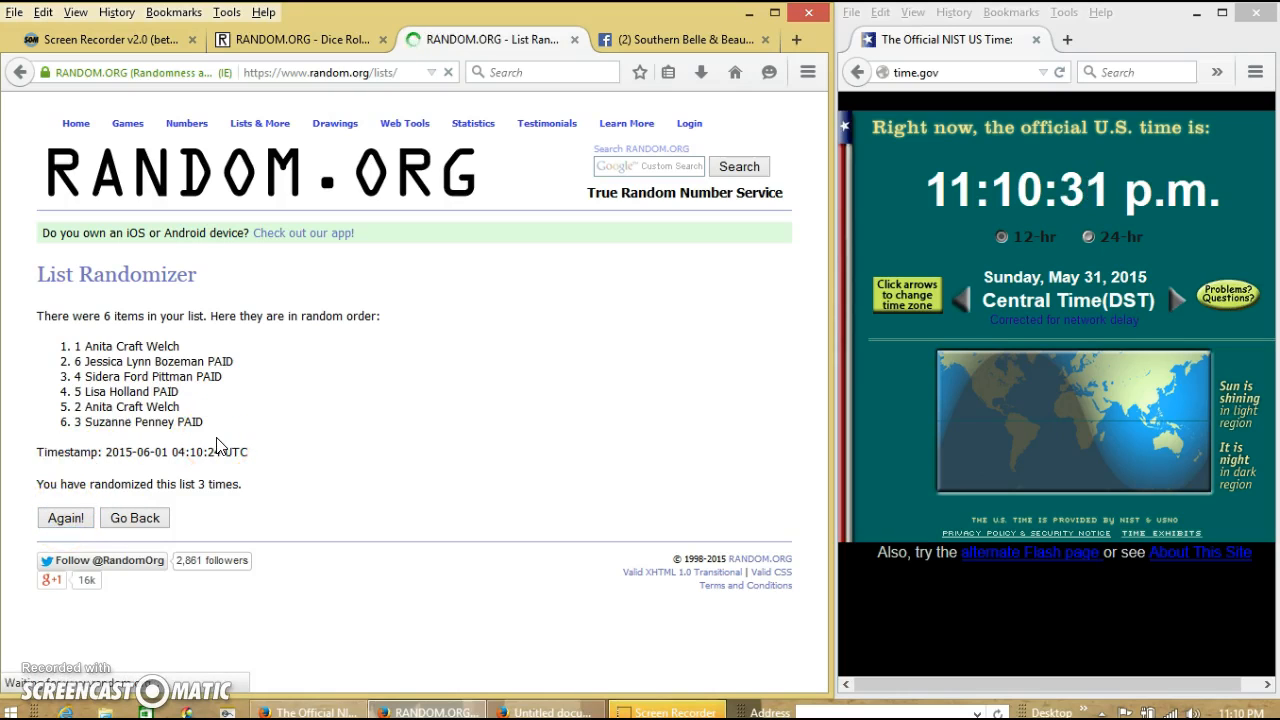
{"action": "left_click", "coordinate": [64, 516]}
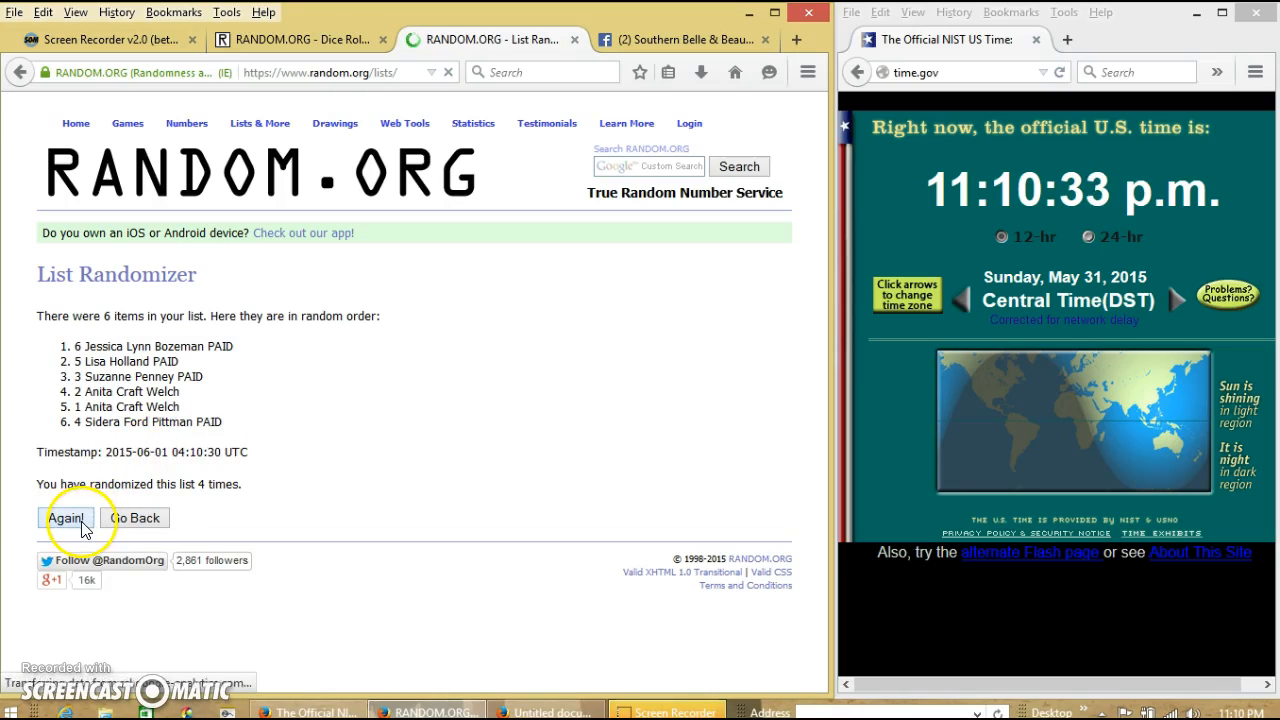
{"action": "left_click", "coordinate": [64, 516]}
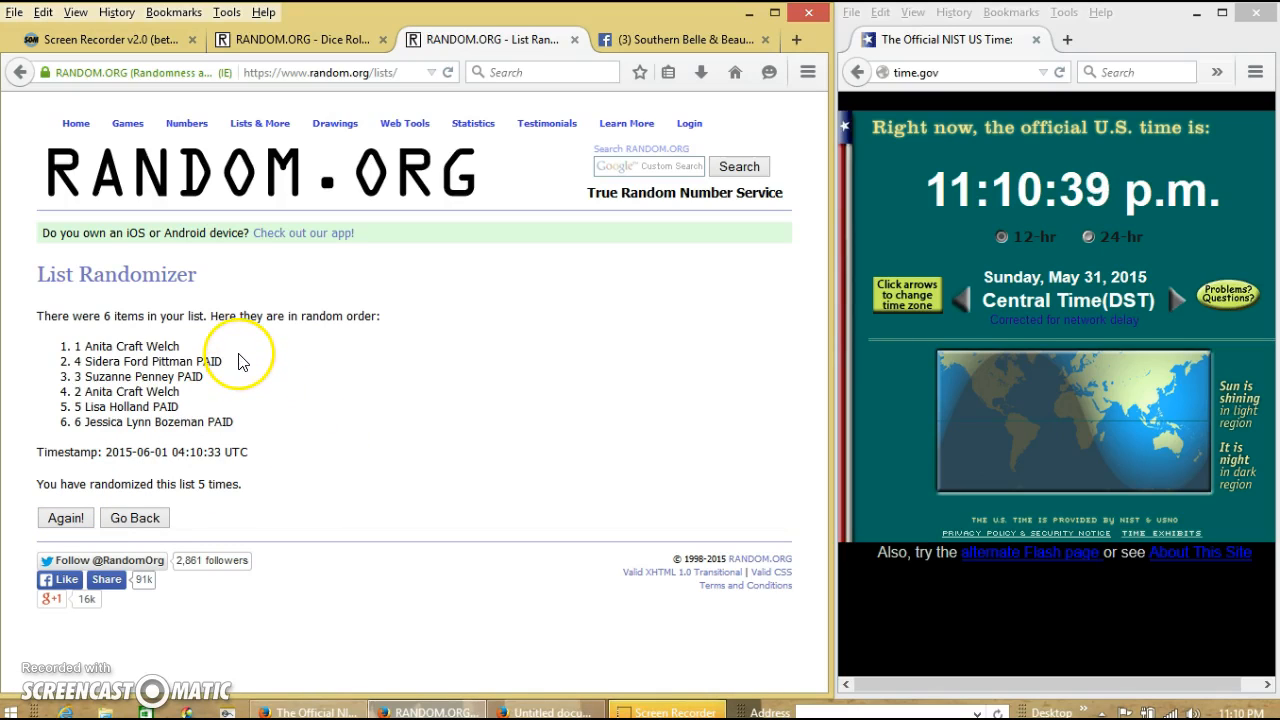
{"action": "mouse_move", "coordinate": [208, 428]}
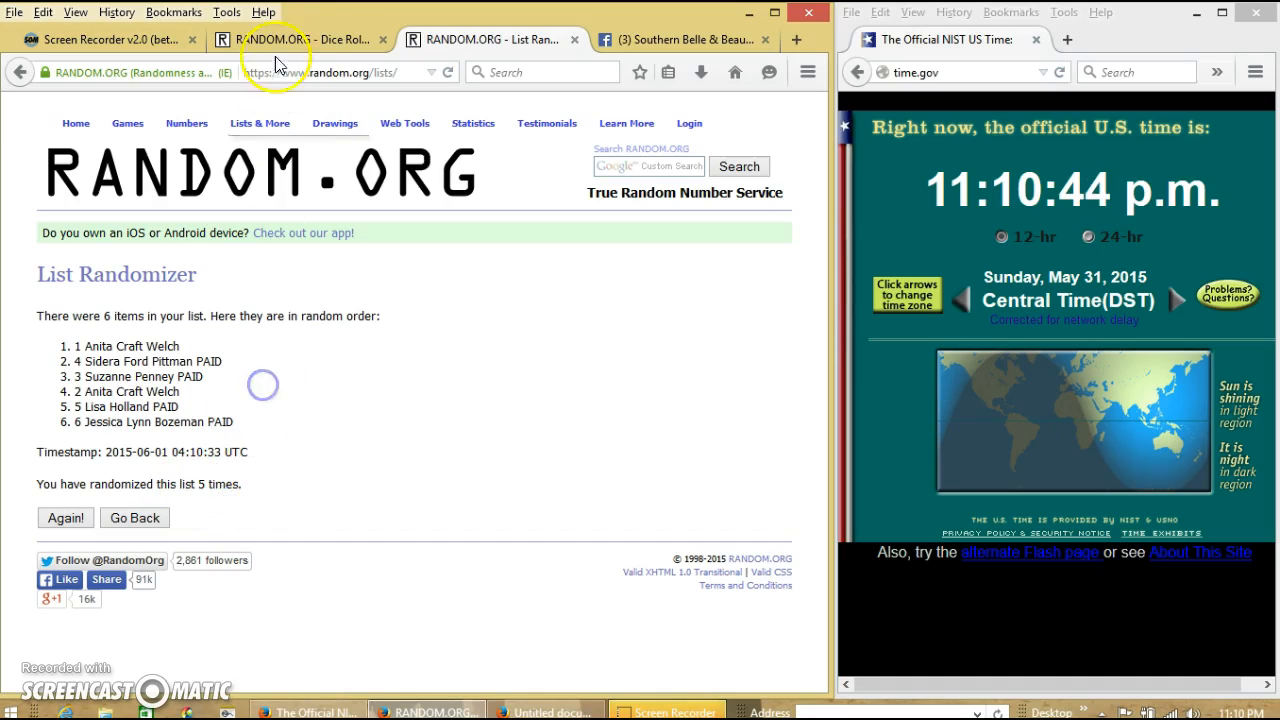
{"action": "left_click", "coordinate": [300, 40]}
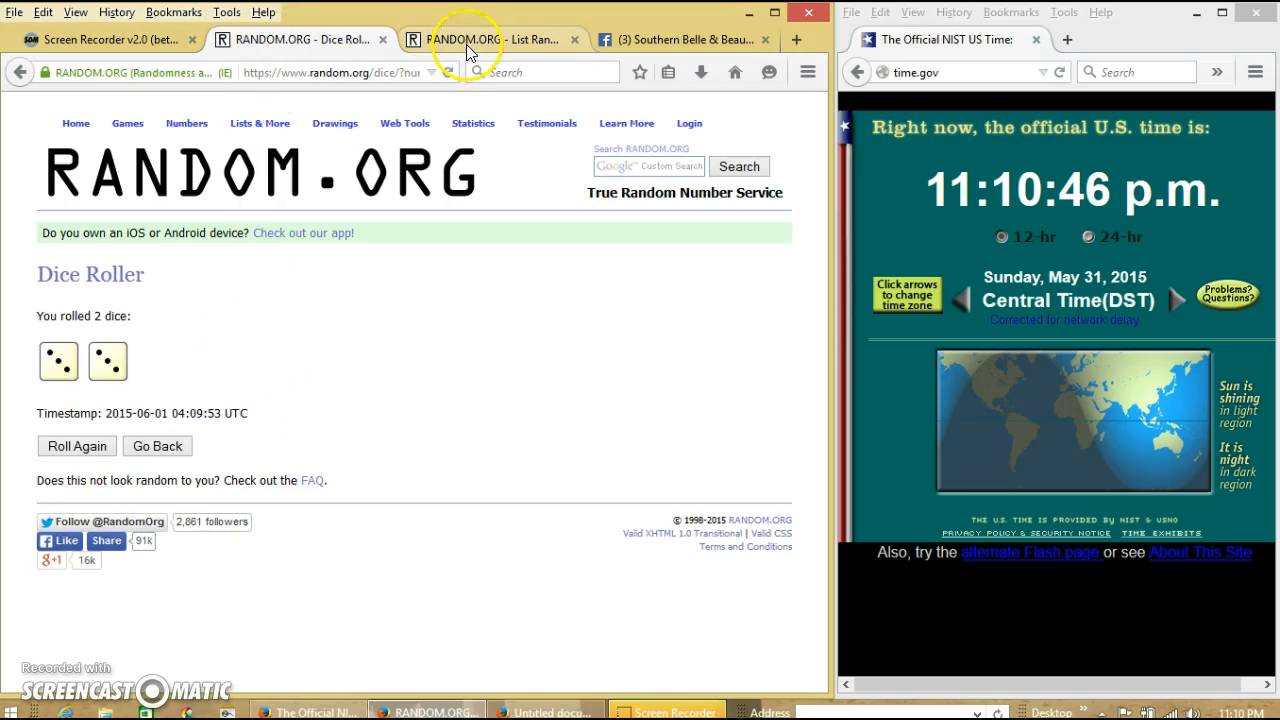
{"action": "left_click", "coordinate": [490, 40]}
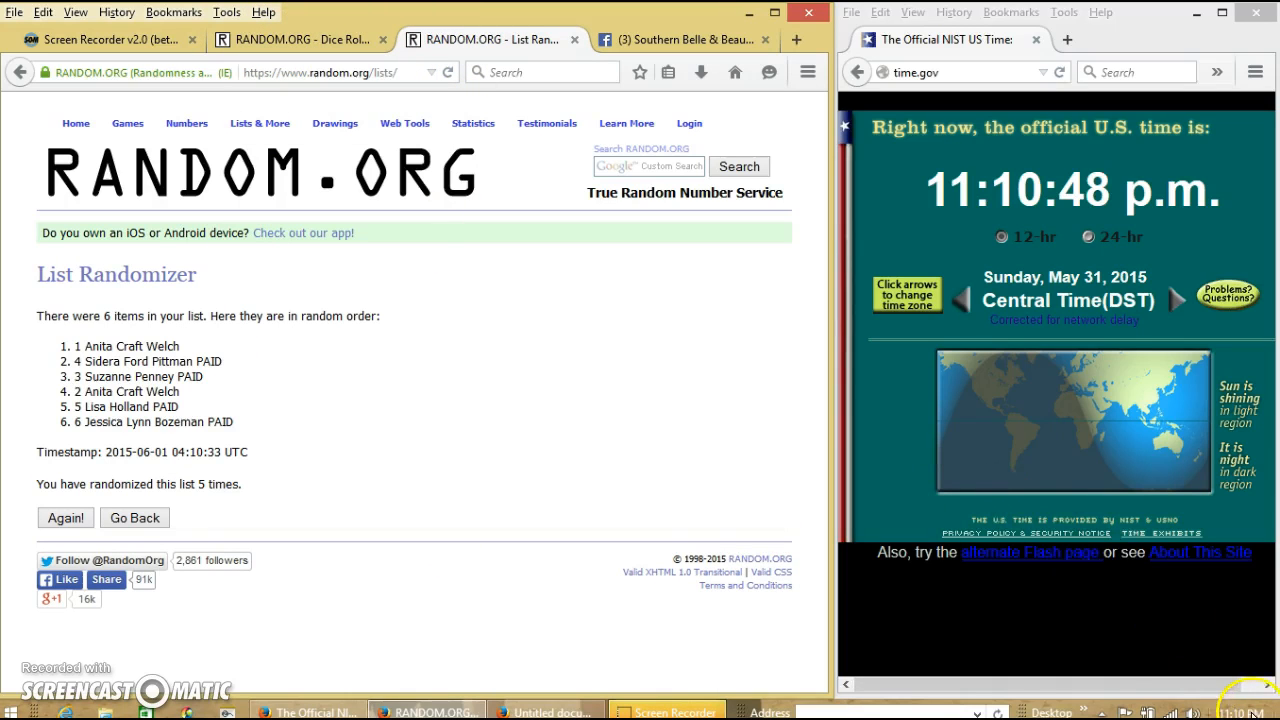
{"action": "left_click", "coordinate": [64, 516]}
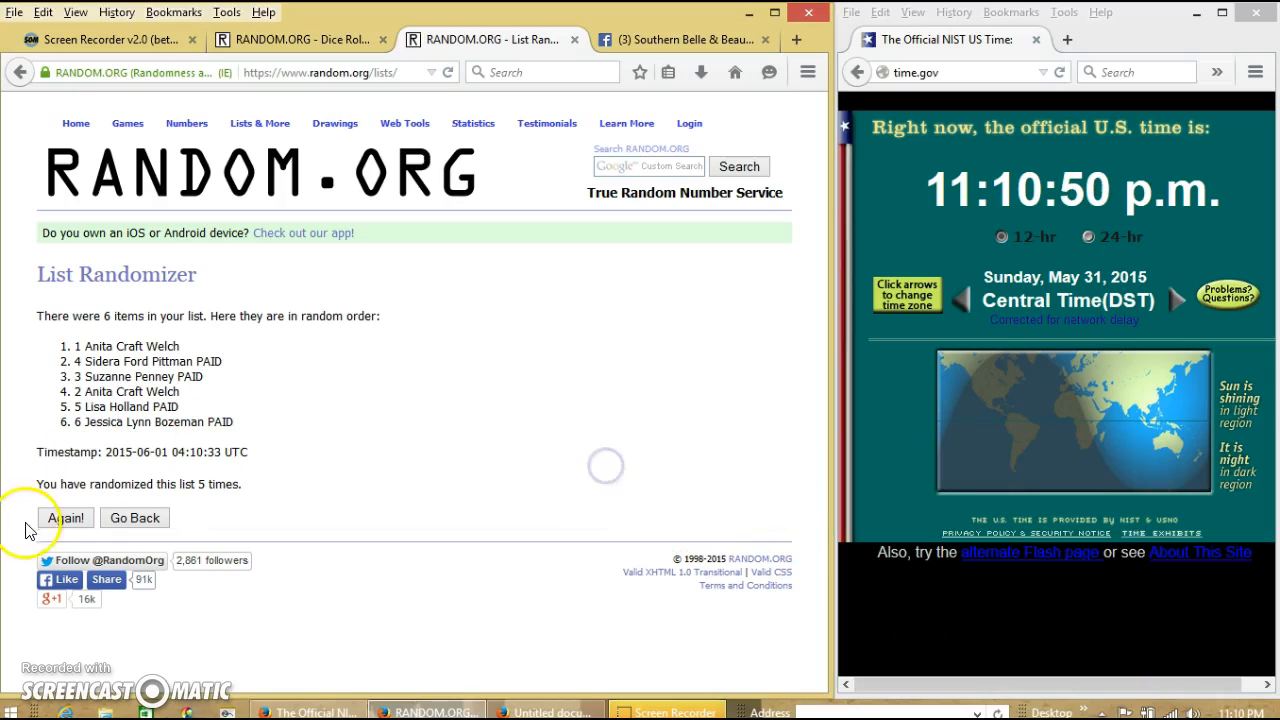
{"action": "left_click", "coordinate": [64, 516]}
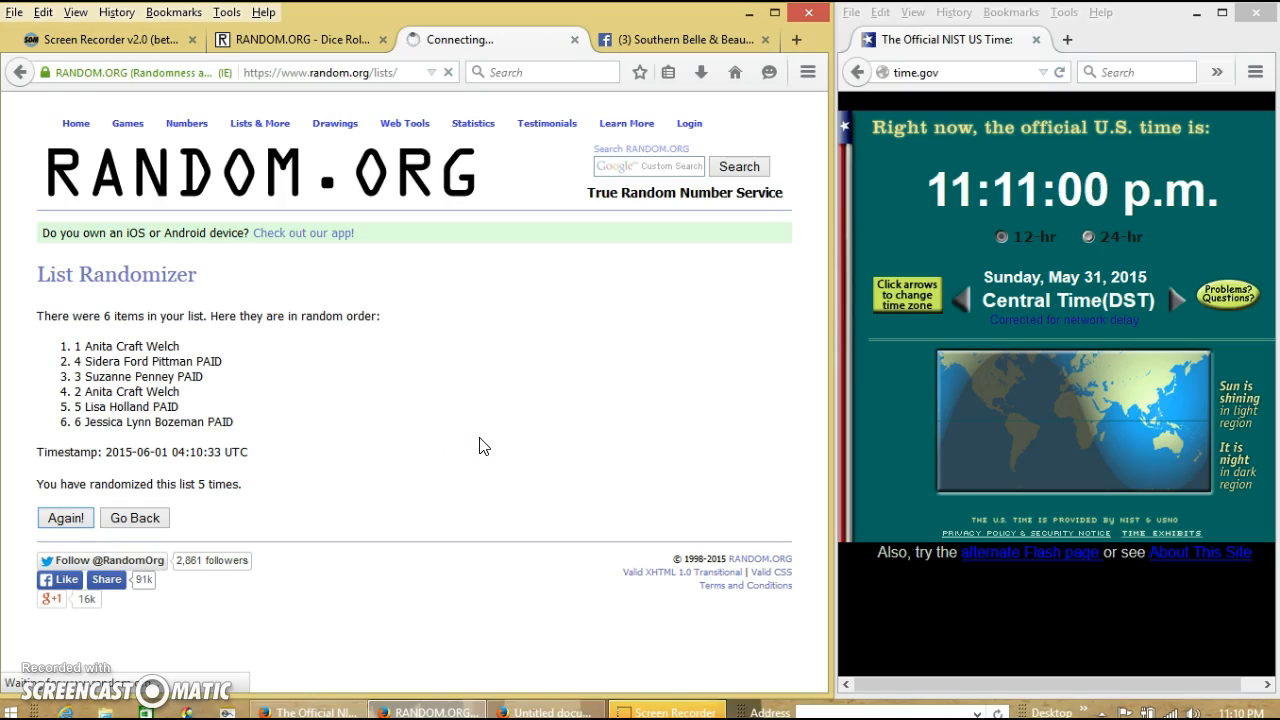
{"action": "left_click", "coordinate": [64, 516]}
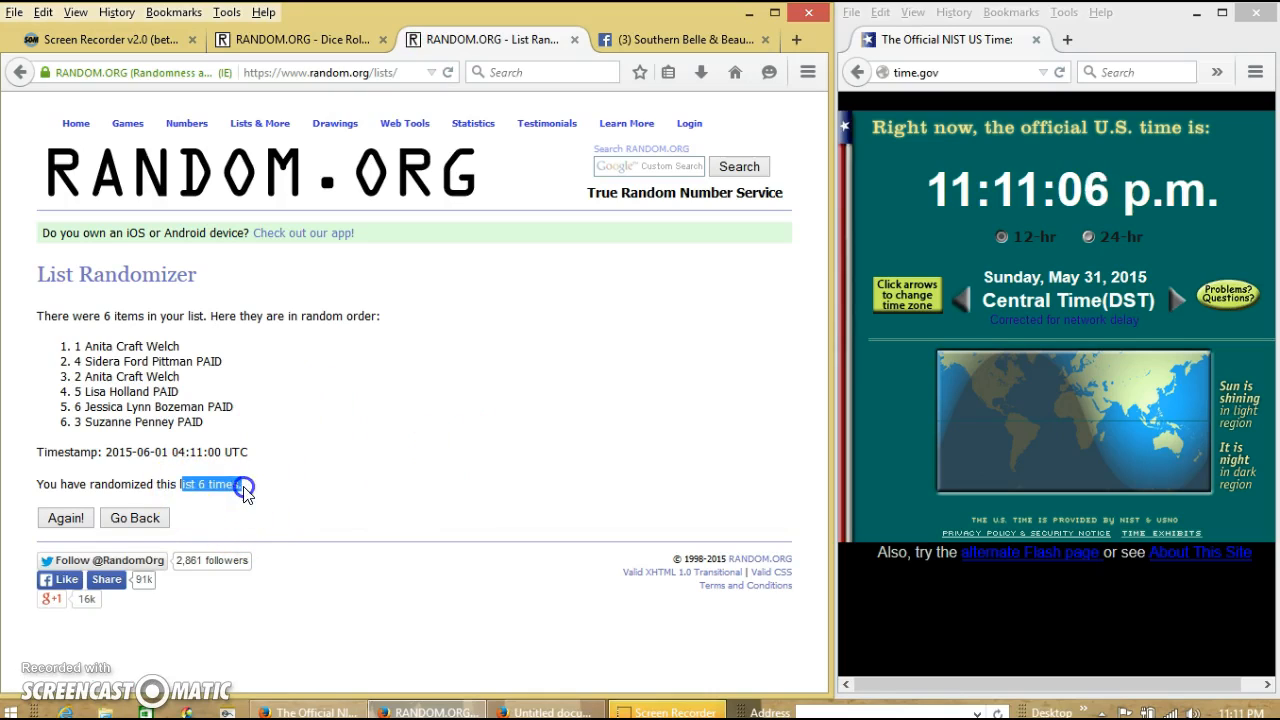
{"action": "mouse_move", "coordinate": [310, 480]}
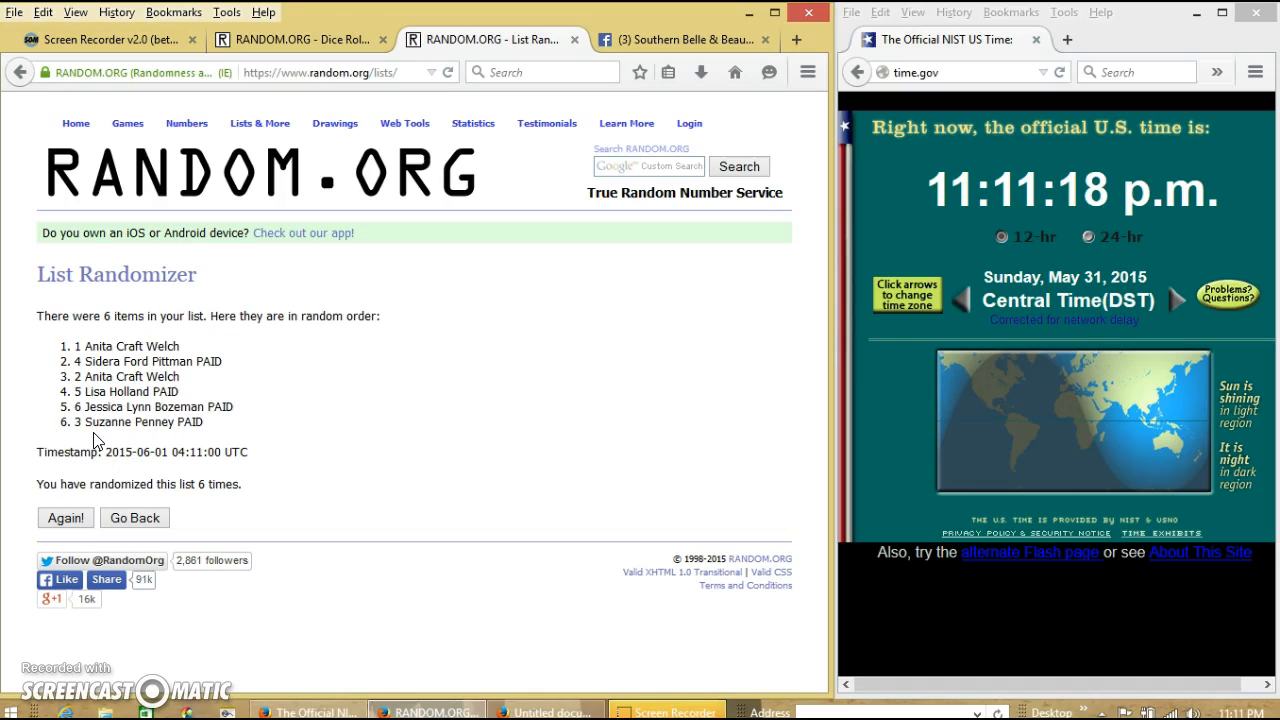
{"action": "mouse_move", "coordinate": [410, 444]}
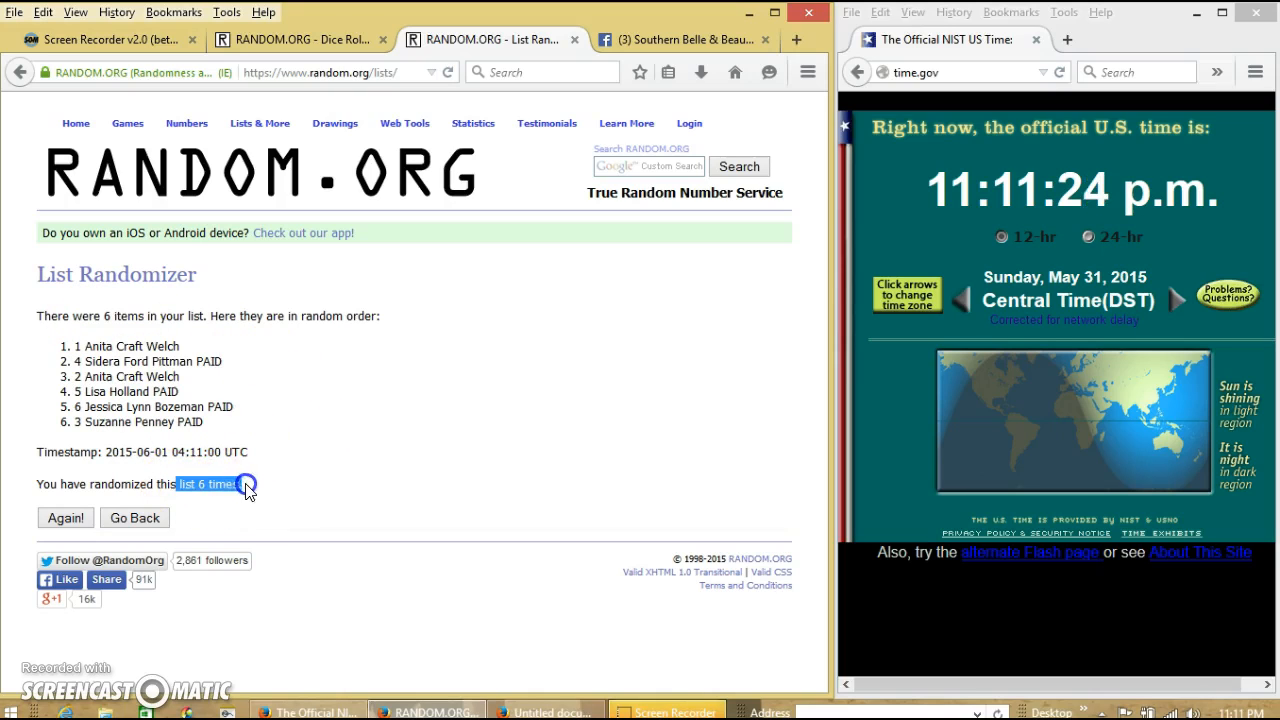
{"action": "left_click", "coordinate": [296, 40]}
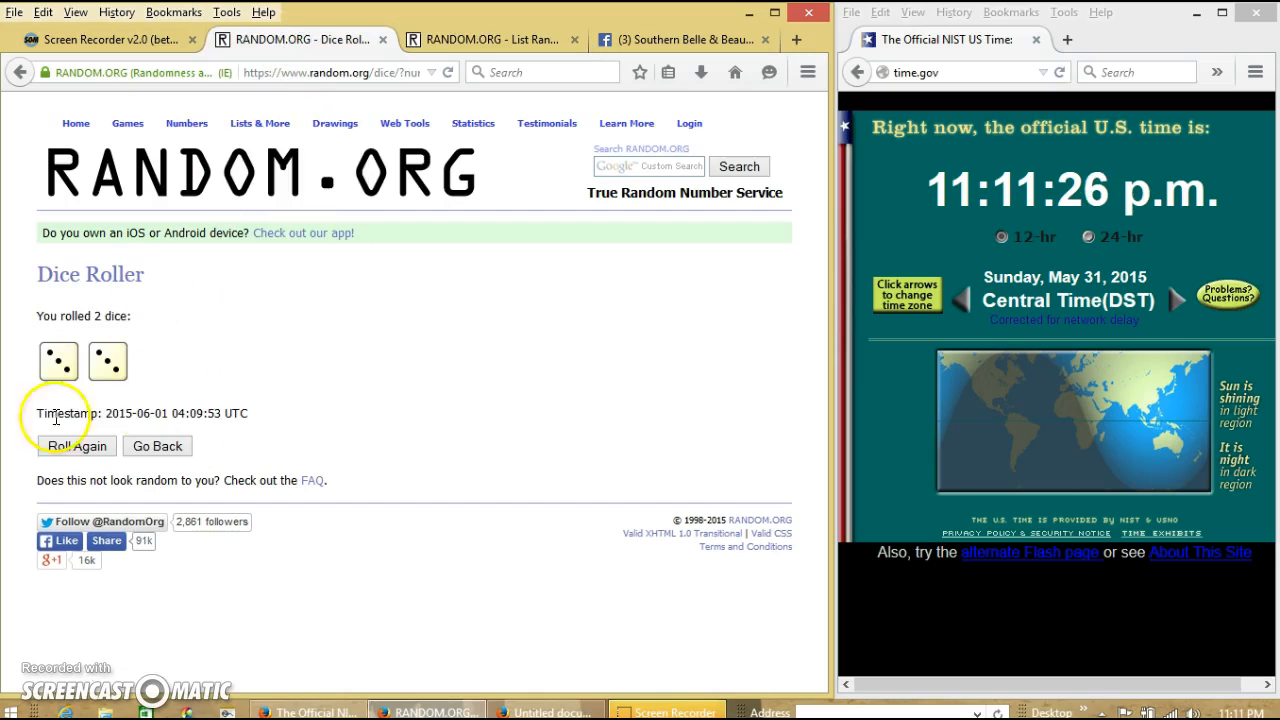